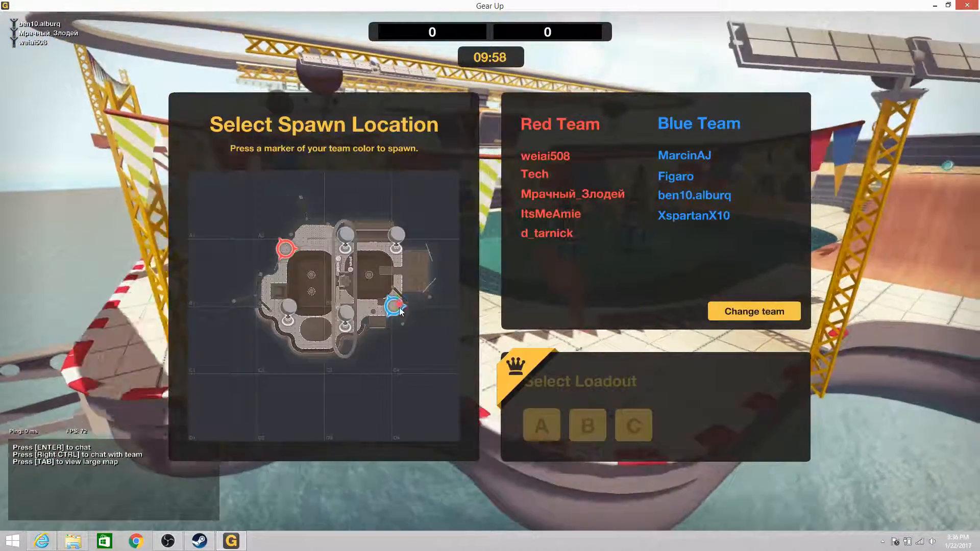
# Step: Spawn the robot at the blue team's eastern spawn point on the arena map
pyautogui.click(394, 307)
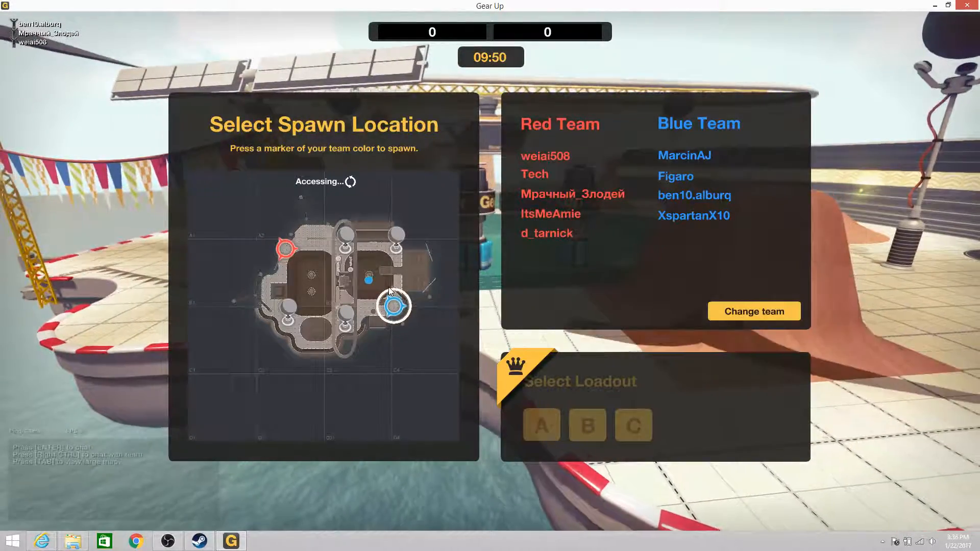
# Step: Confirm the spawn and play the match as the blue robot until destroyed
pyautogui.click(394, 307)
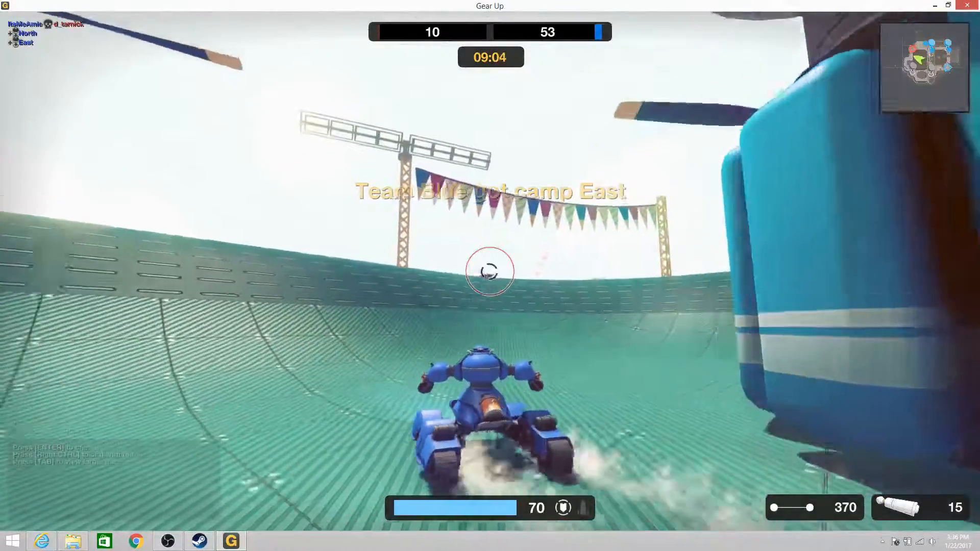
pyautogui.moveTo(490, 272)
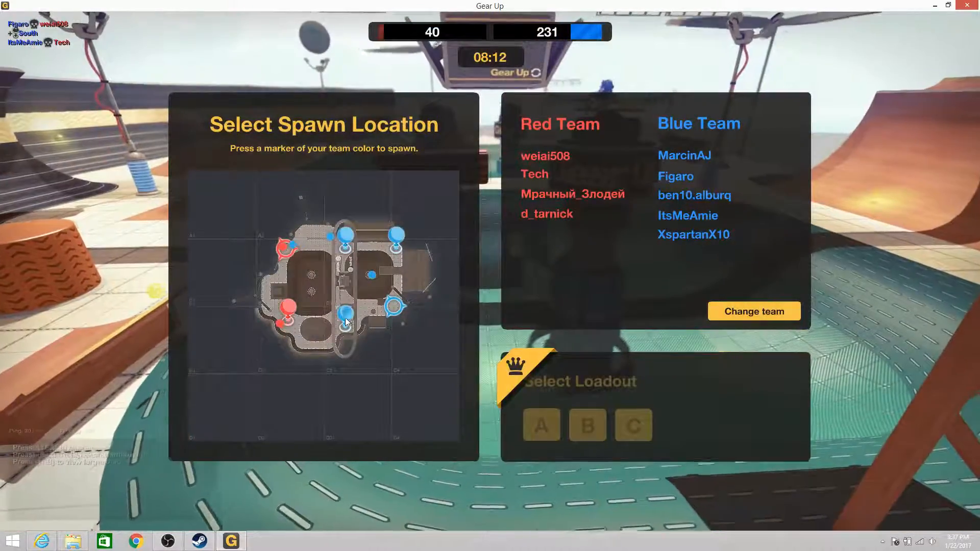
# Step: Respawn into the match, fight until destroyed, then choose the blue northern spawn point
pyautogui.click(345, 321)
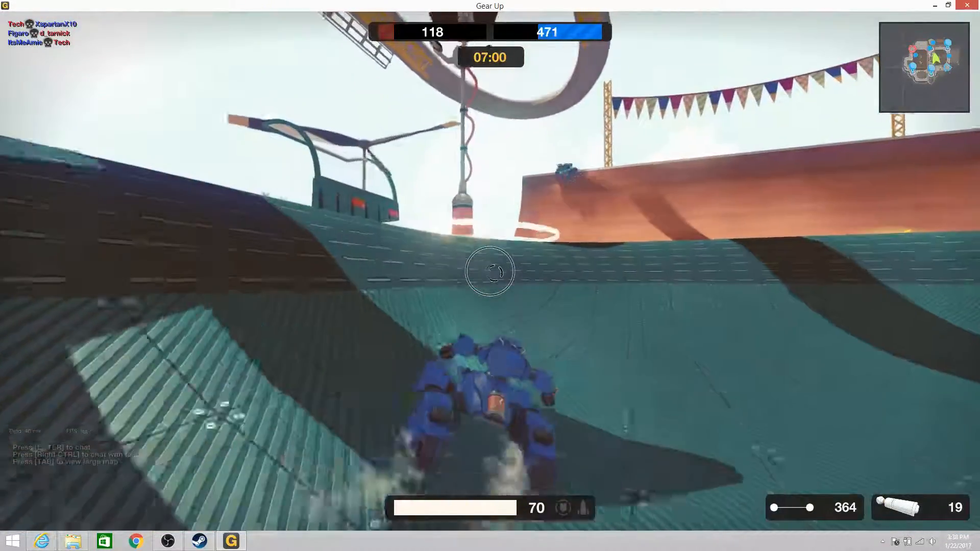
pyautogui.moveTo(490, 269)
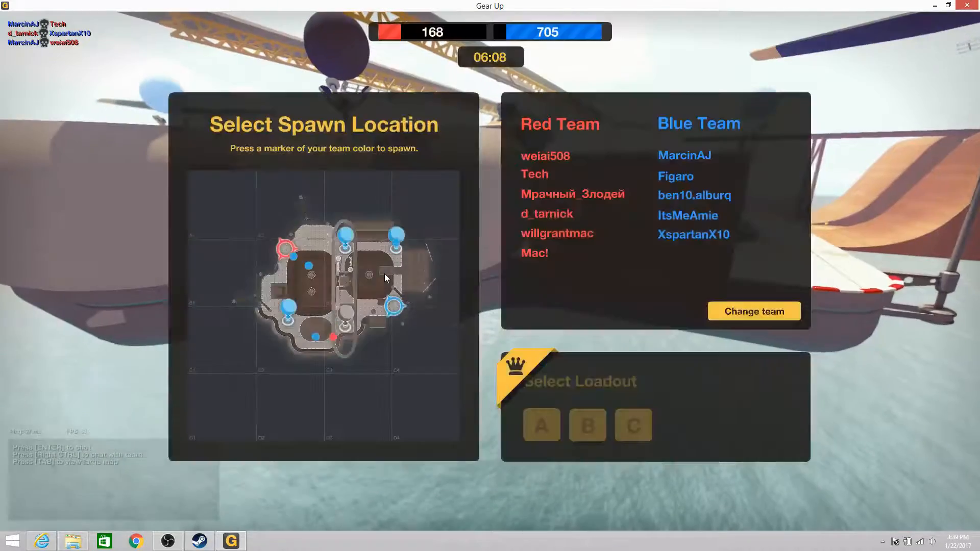
pyautogui.click(346, 248)
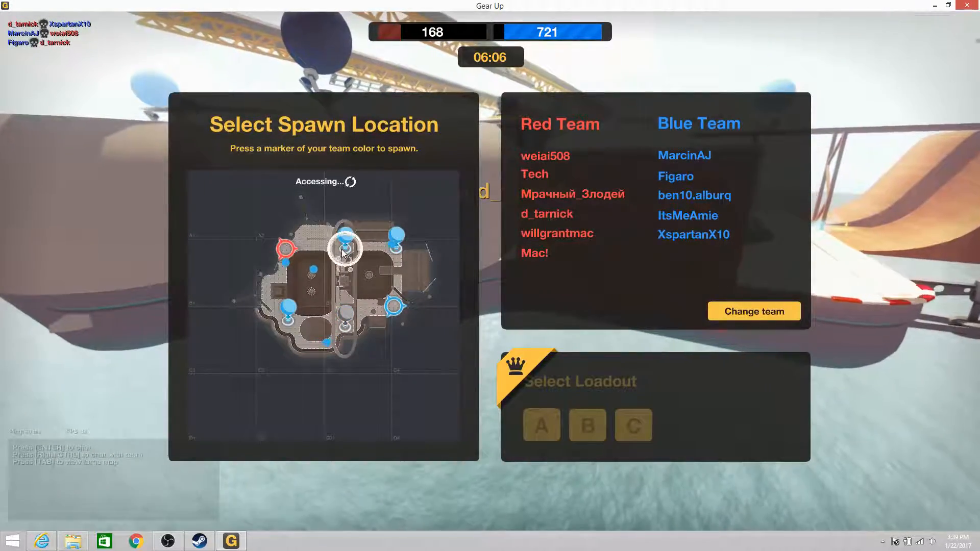